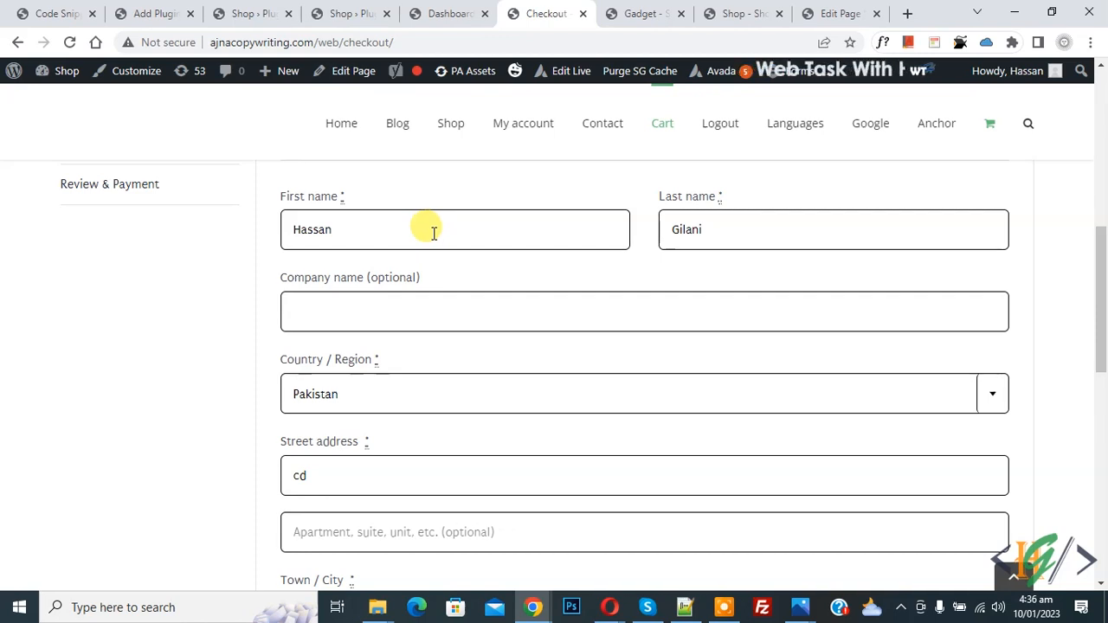
pyautogui.moveTo(488, 269)
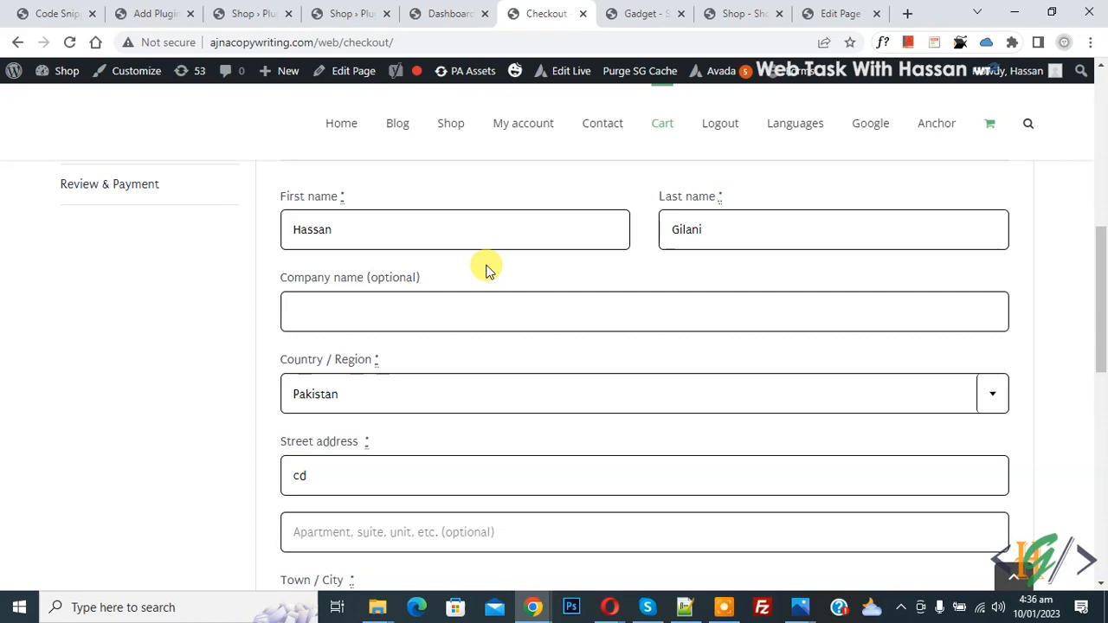
pyautogui.moveTo(474, 277)
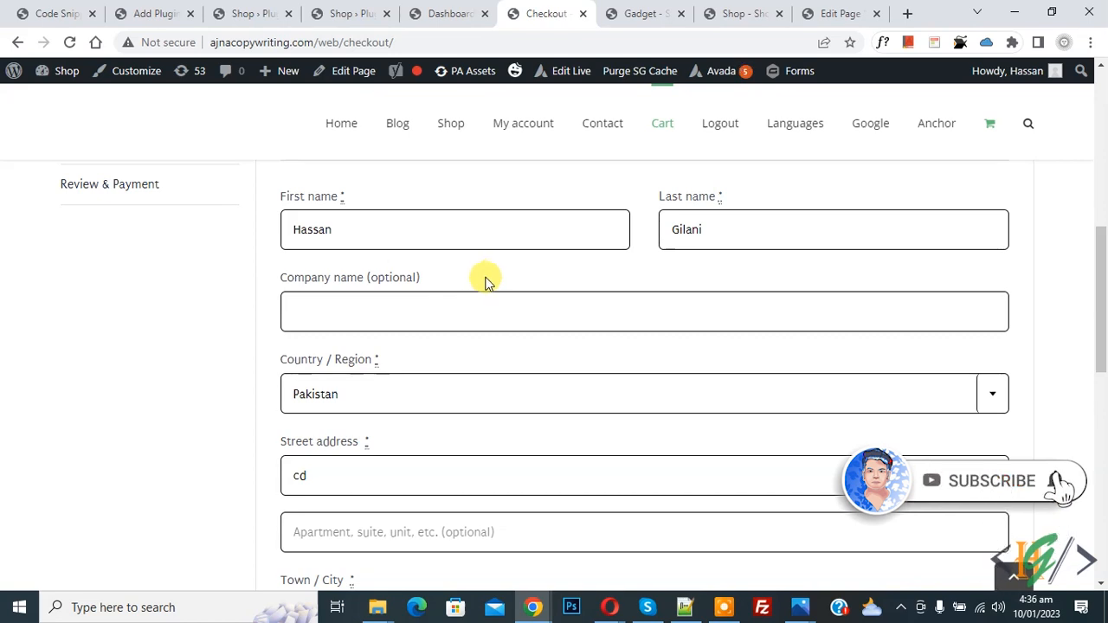
pyautogui.moveTo(388, 286)
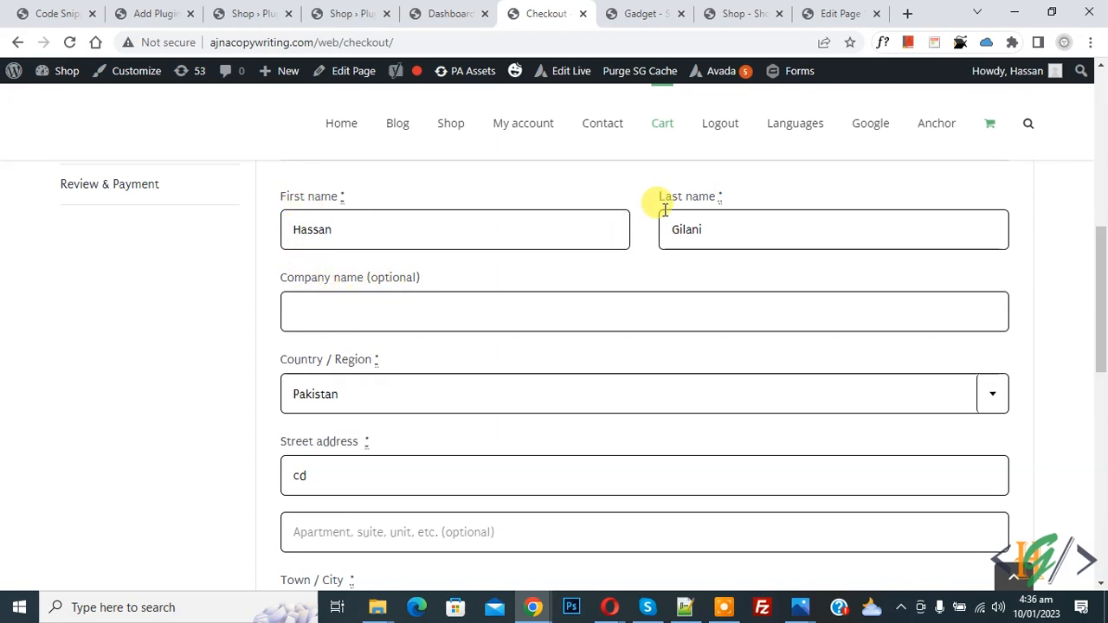
pyautogui.moveTo(559, 286)
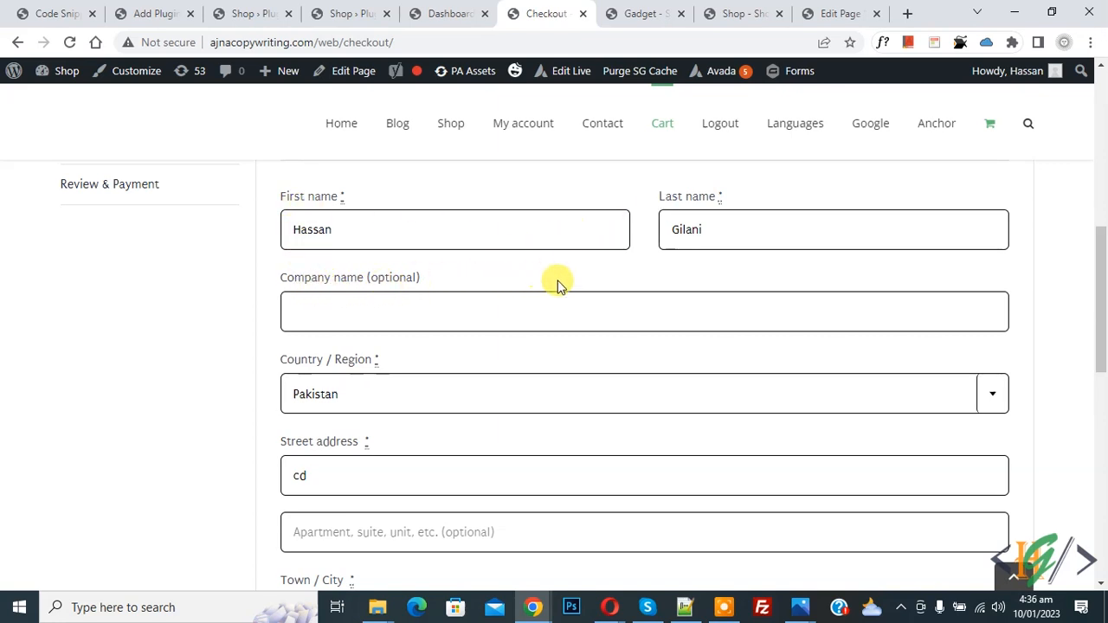
pyautogui.moveTo(467, 113)
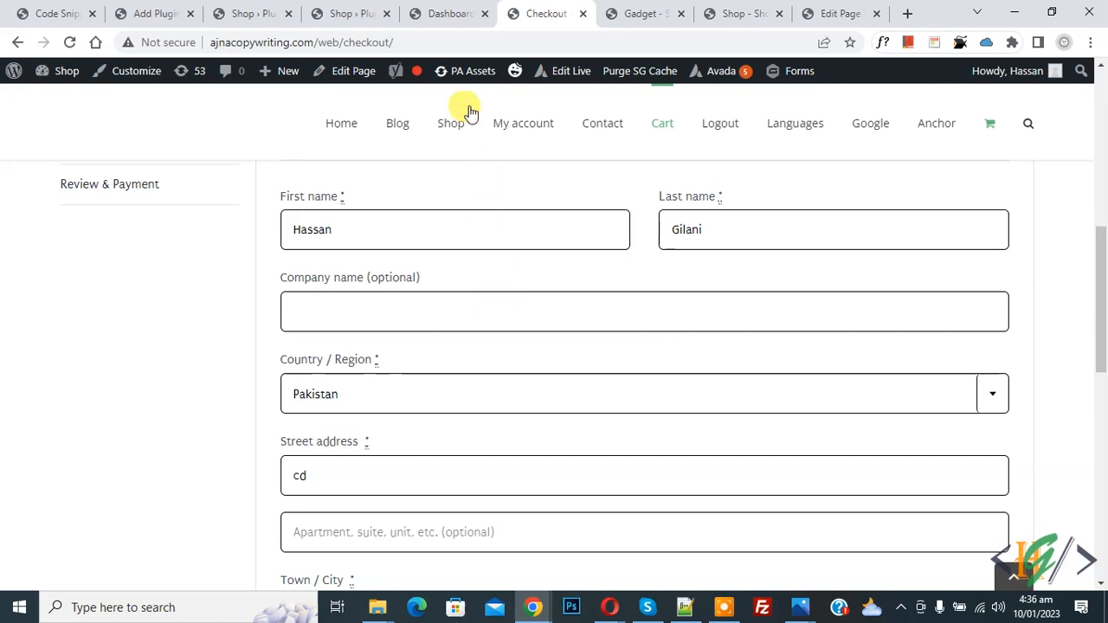
# Step: Search for 'Checkout Field Manager', then install and activate the plugin
pyautogui.click(448, 14)
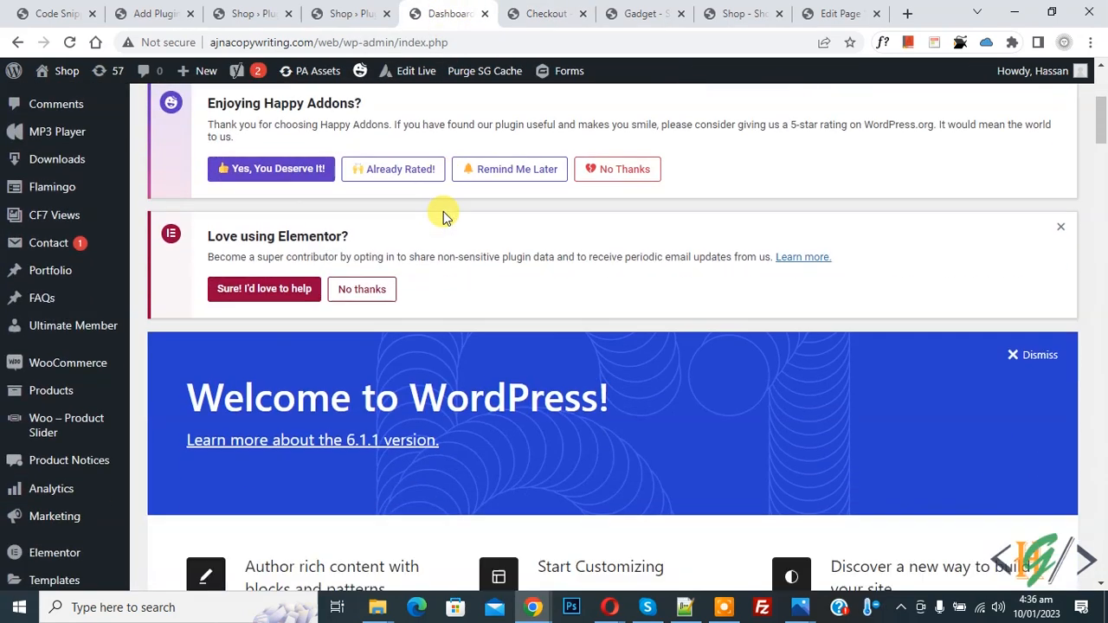
pyautogui.scroll(-3)
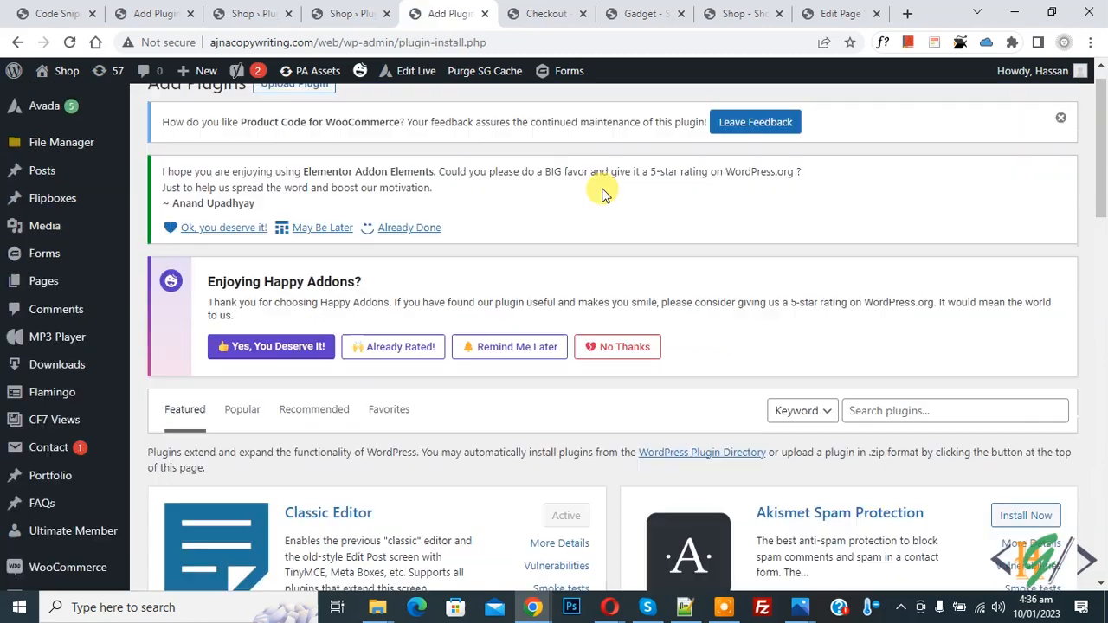
pyautogui.write('Checkout Field Manager')
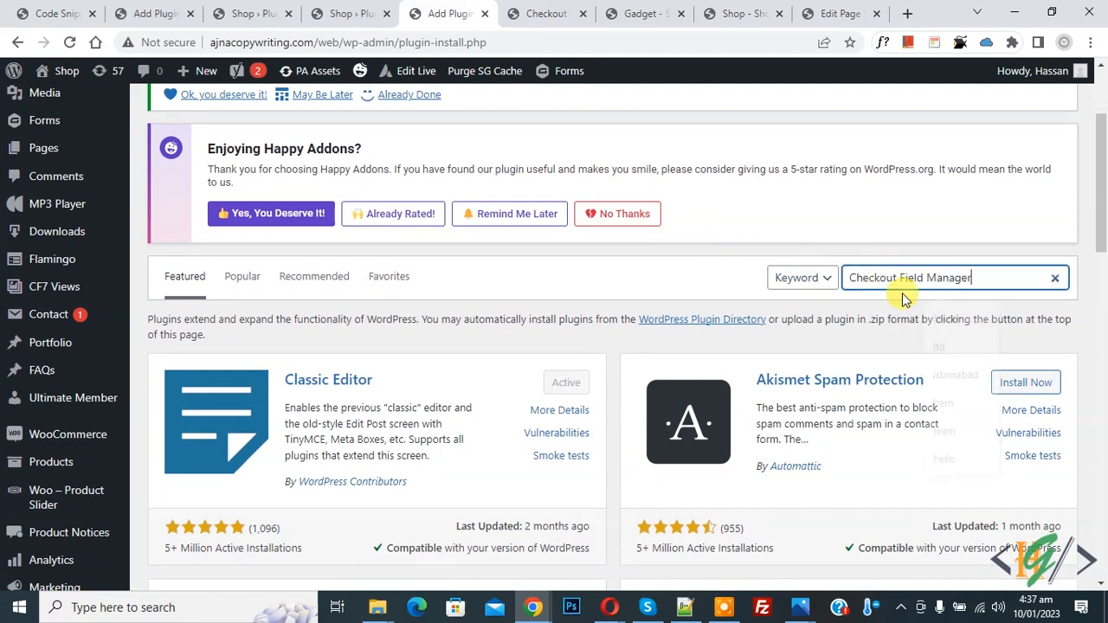
pyautogui.press('Return')
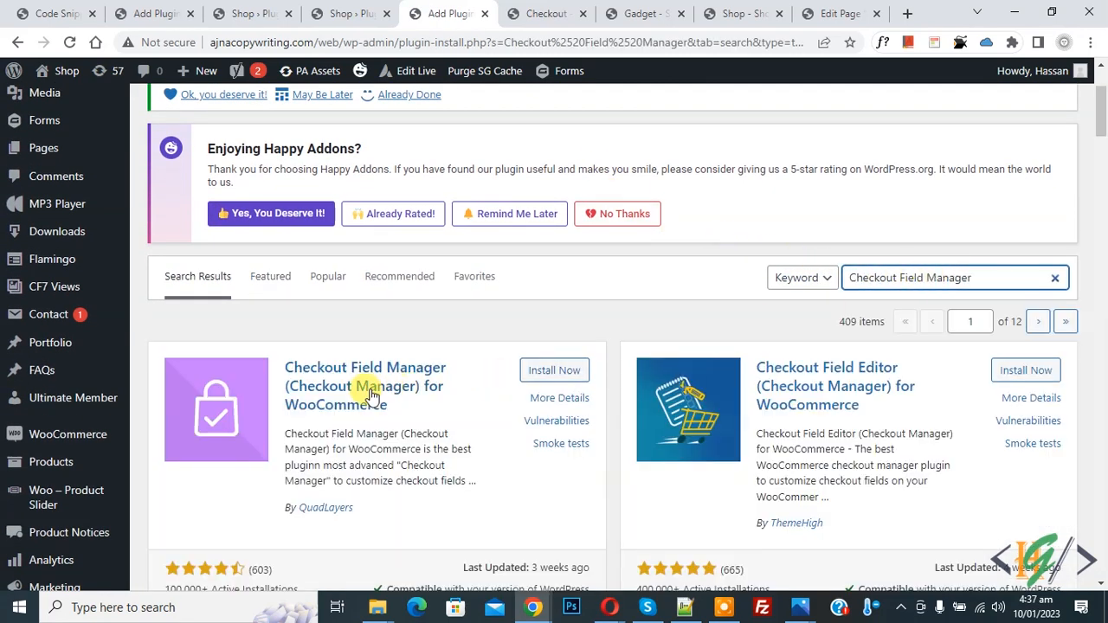
pyautogui.moveTo(400, 382)
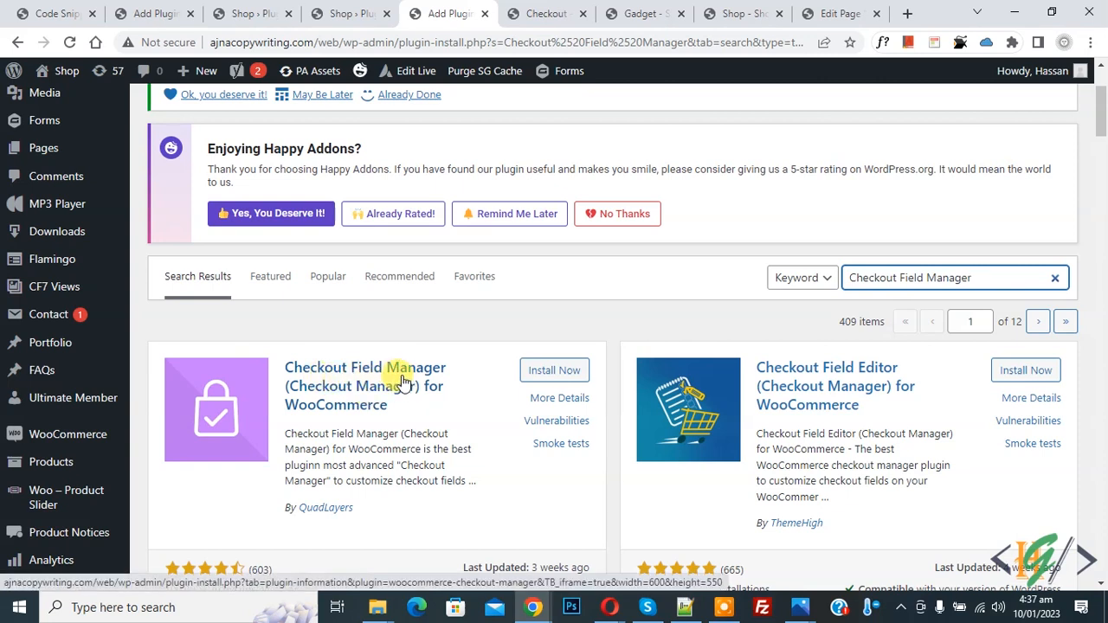
pyautogui.moveTo(465, 381)
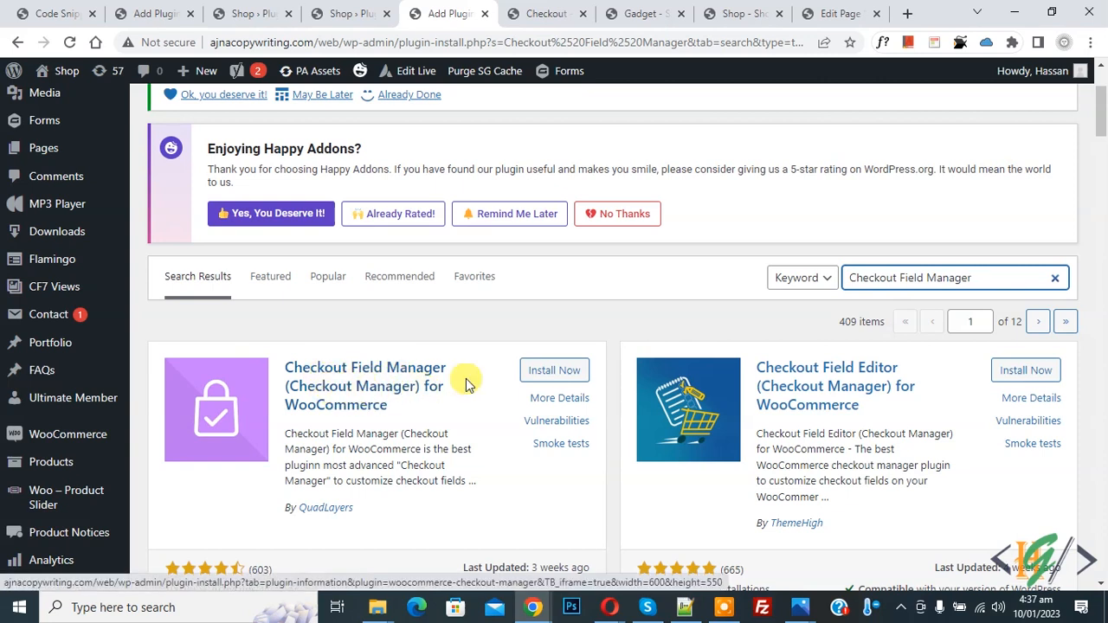
pyautogui.click(554, 369)
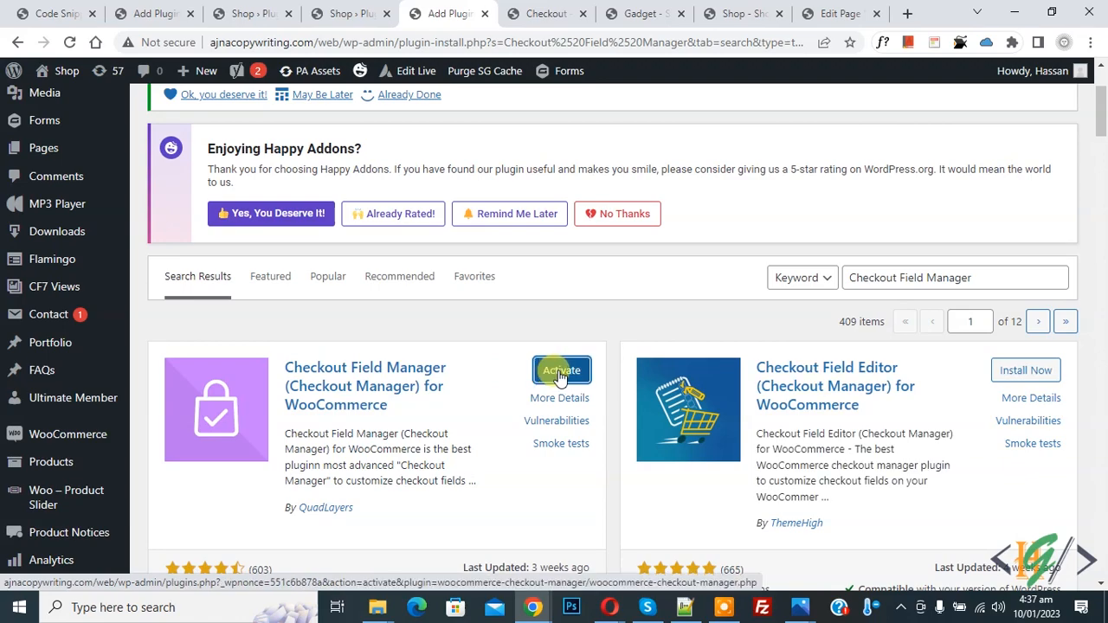
pyautogui.click(560, 370)
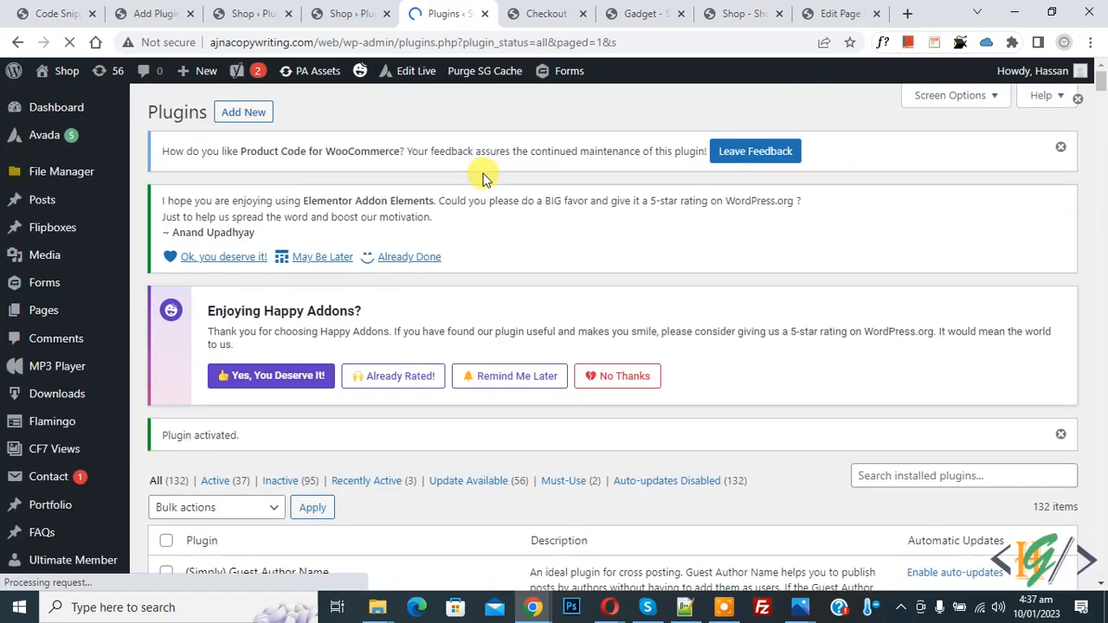
# Step: Open WooCommerce Checkout field settings and show the Billing fields section
pyautogui.scroll(-3)
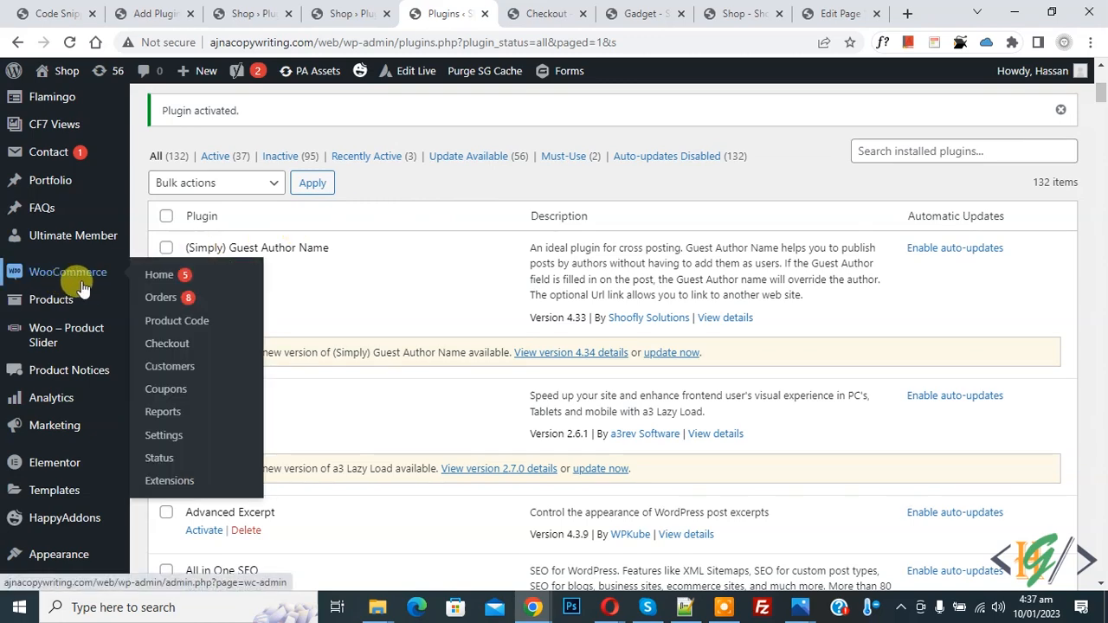
pyautogui.click(166, 343)
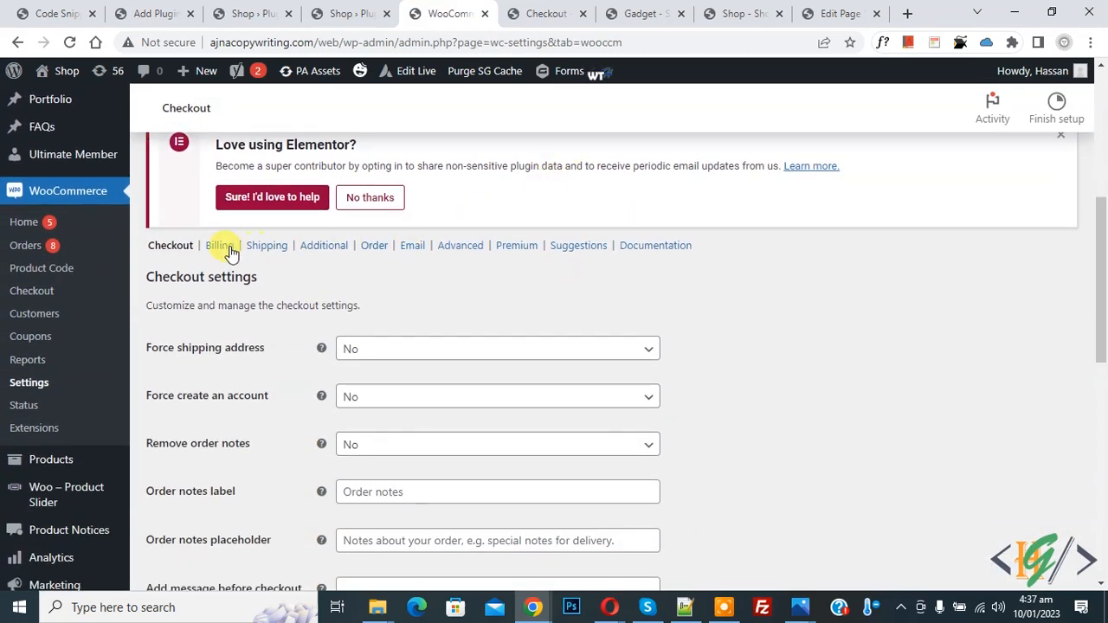
pyautogui.click(219, 245)
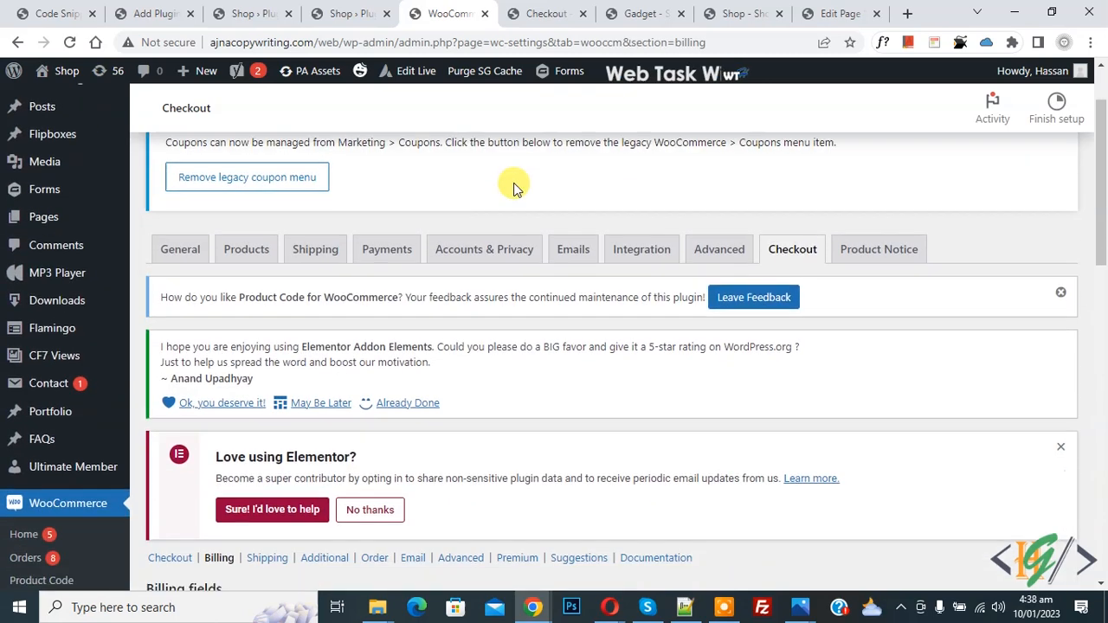
# Step: Scroll to the billing fields table and edit the Company name row
pyautogui.scroll(-3)
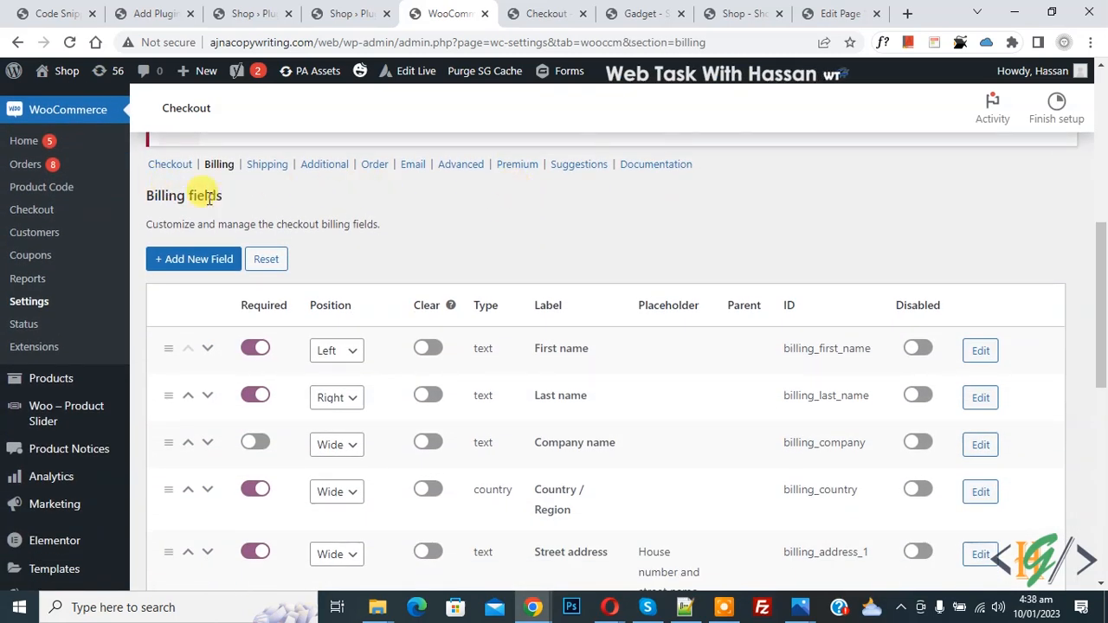
pyautogui.scroll(-3)
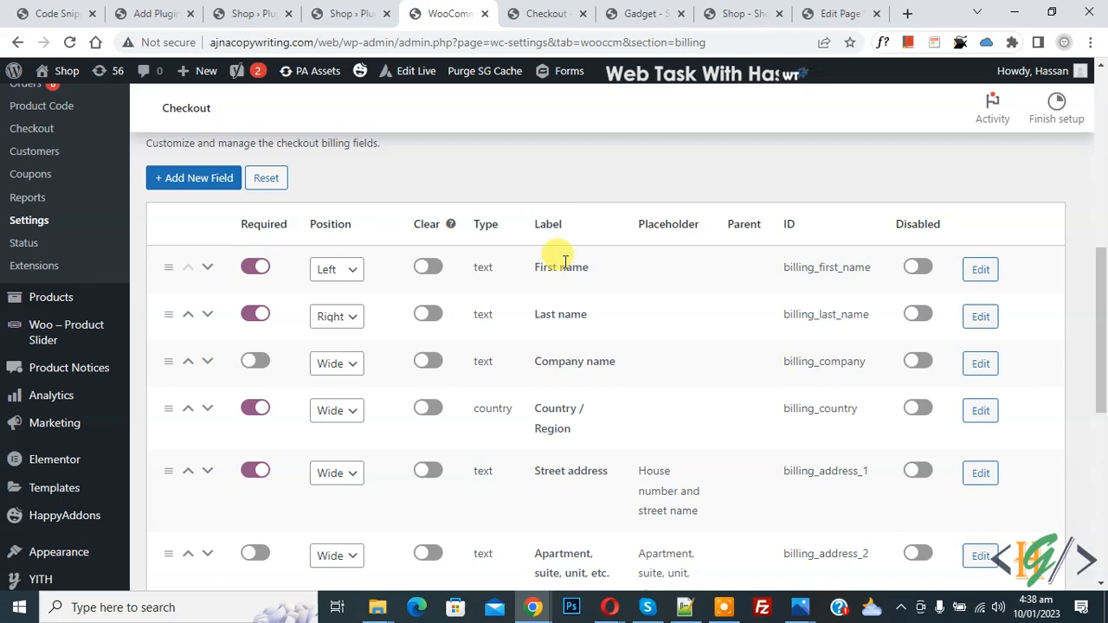
pyautogui.moveTo(870, 356)
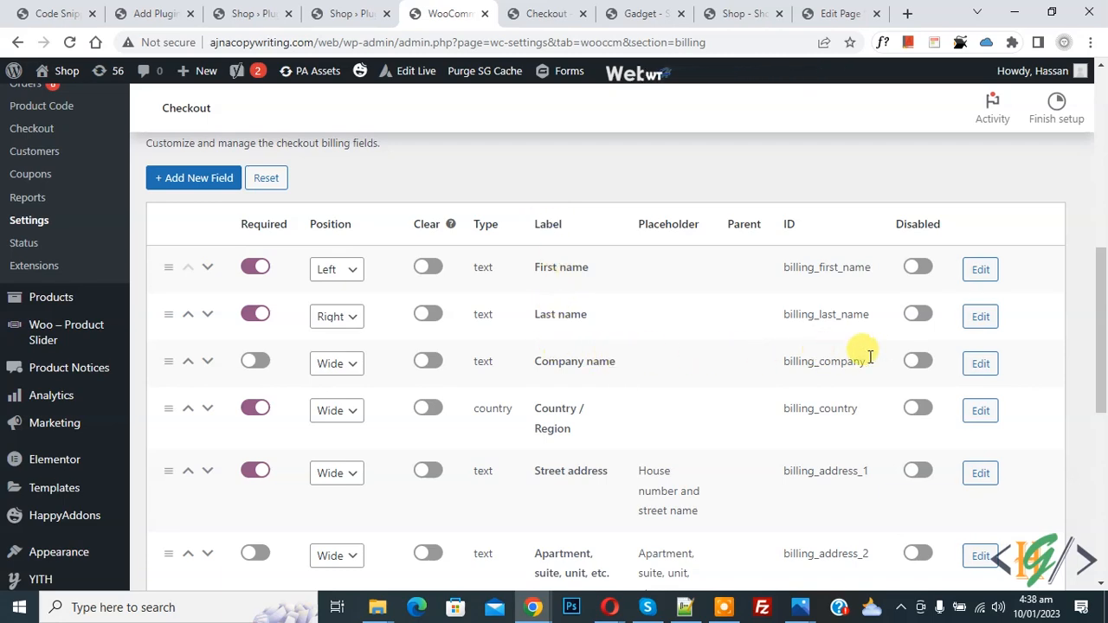
pyautogui.click(980, 363)
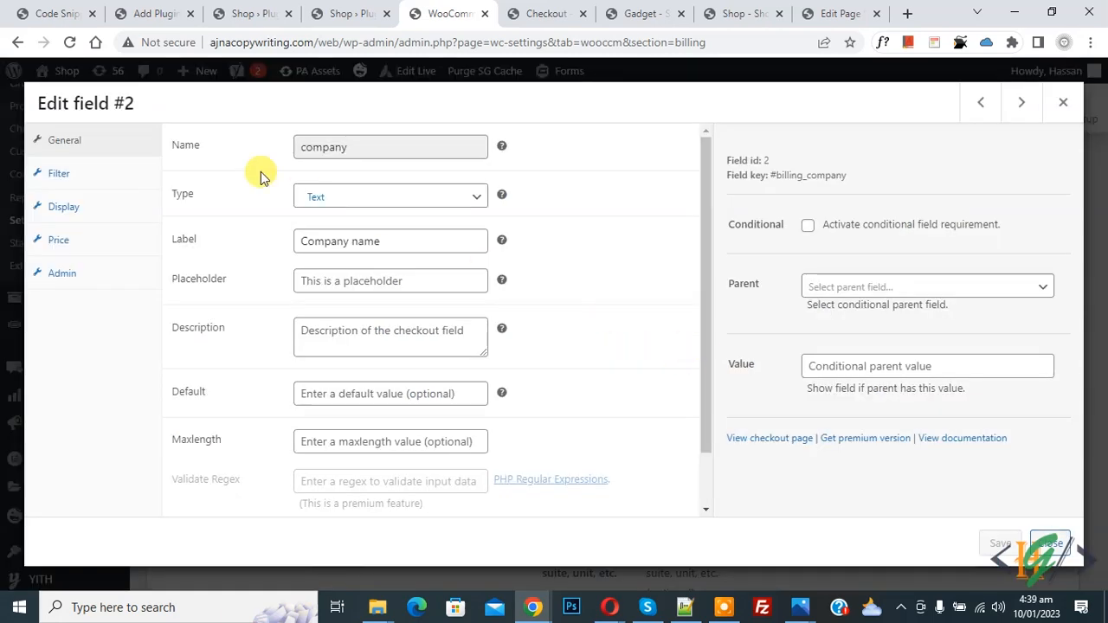
pyautogui.moveTo(194, 226)
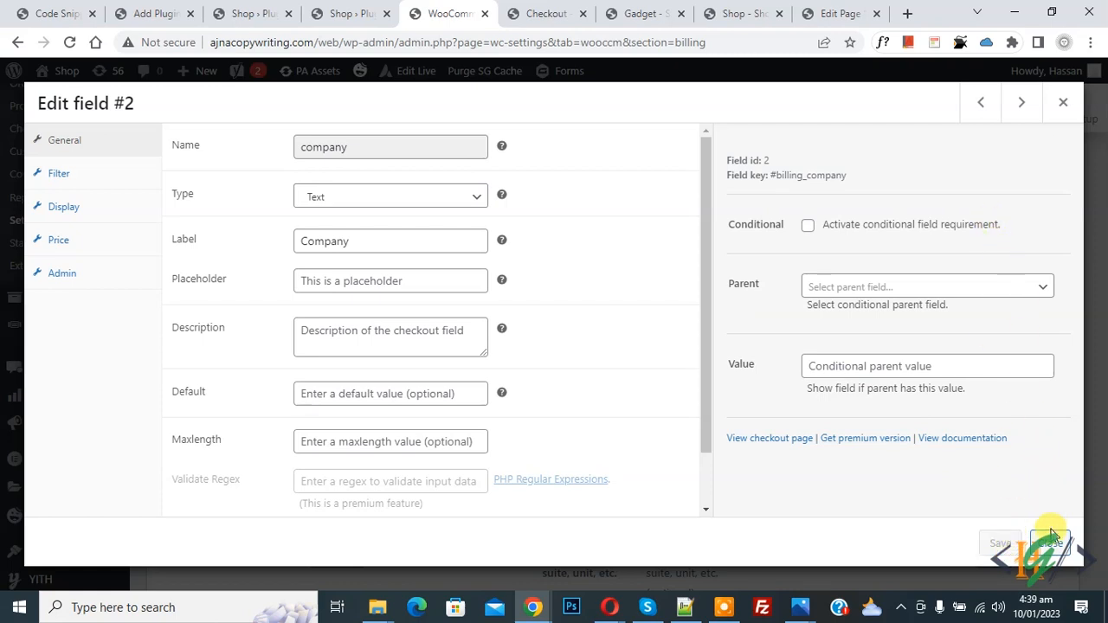
# Step: Save the label 'Company' and confirm checkout shows 'Company (optional)'
pyautogui.click(545, 14)
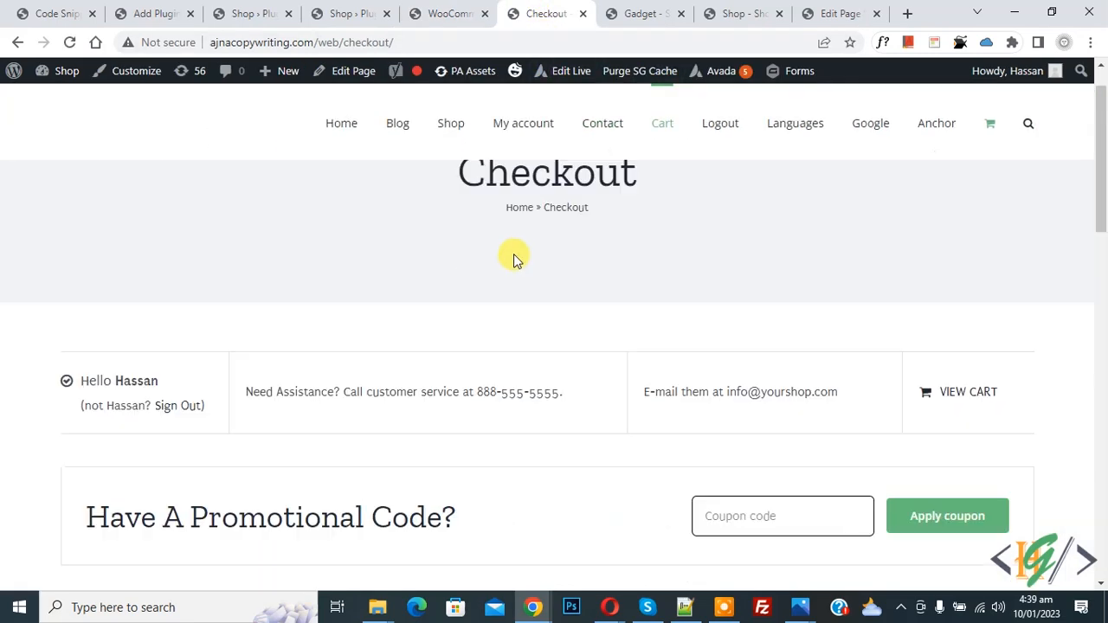
pyautogui.scroll(-3)
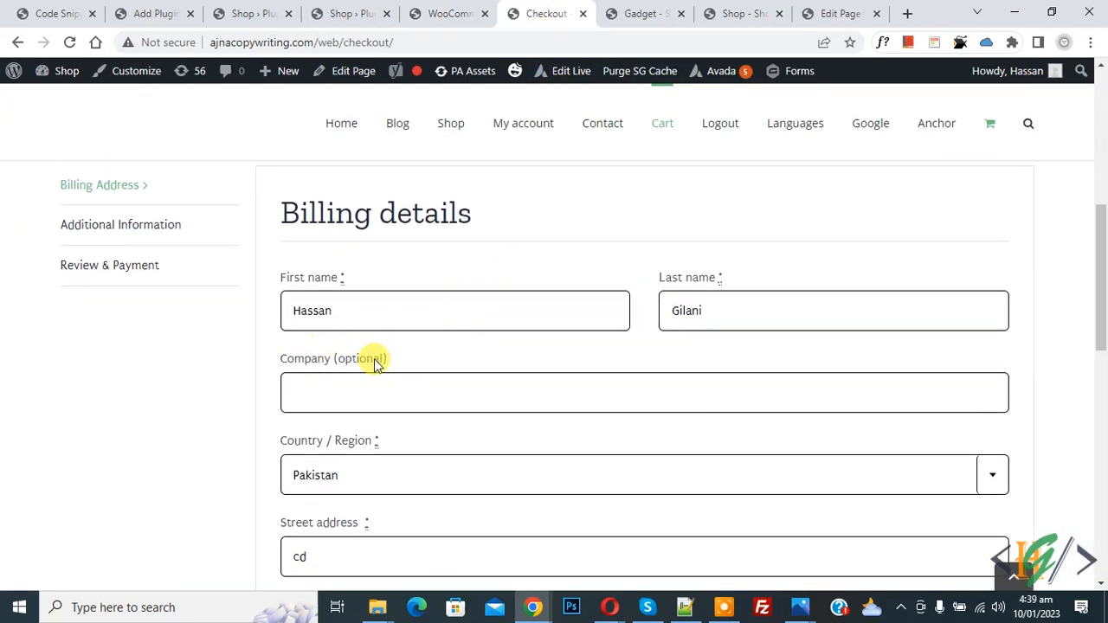
pyautogui.moveTo(540, 376)
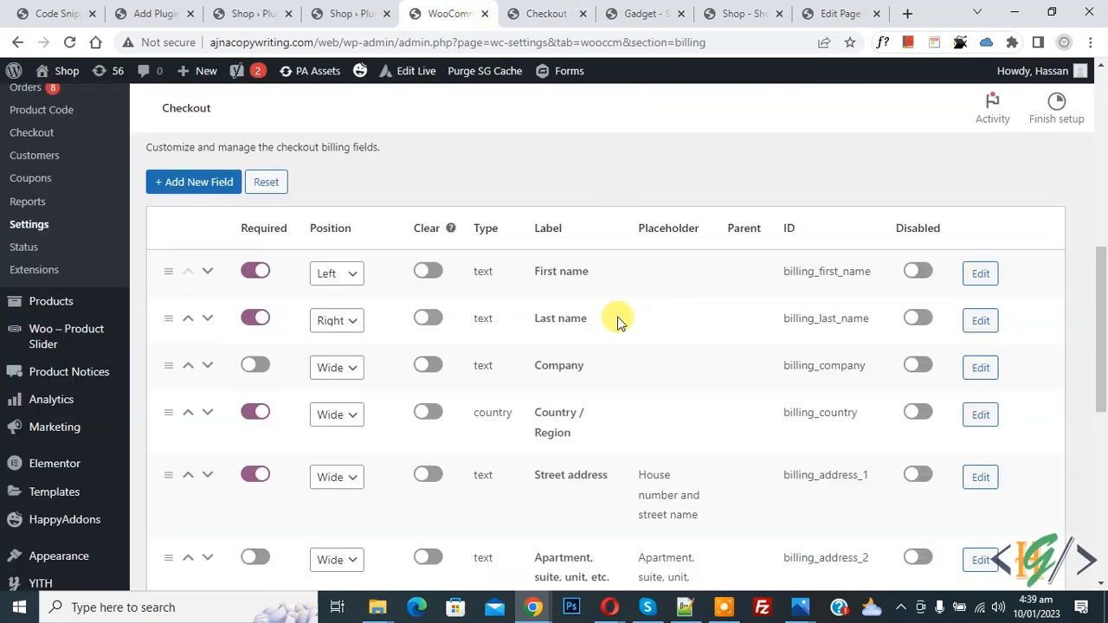
pyautogui.moveTo(708, 329)
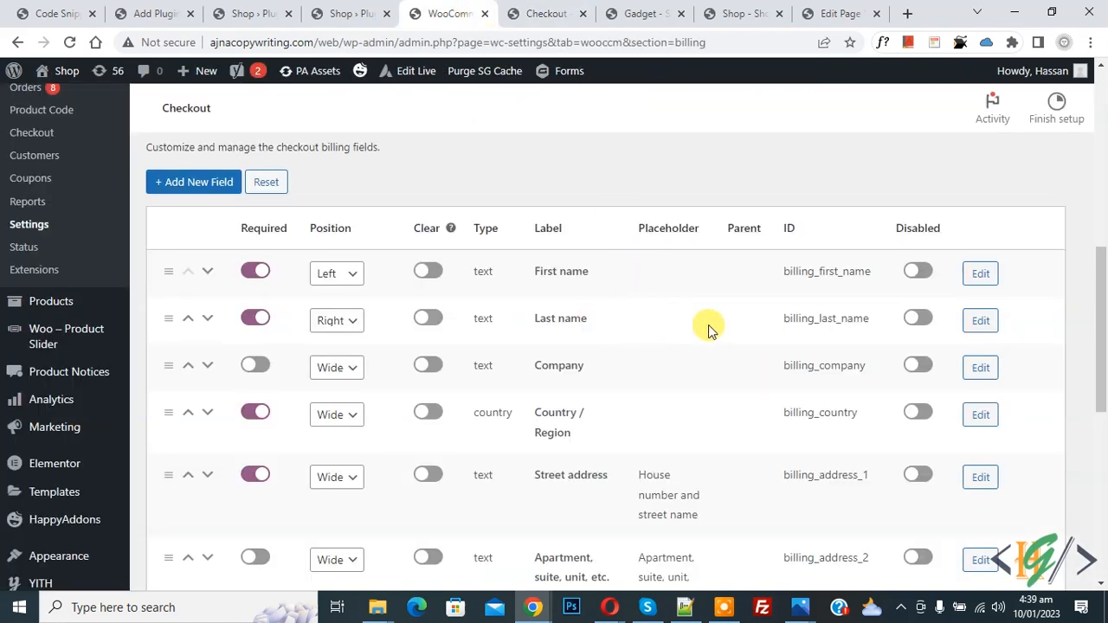